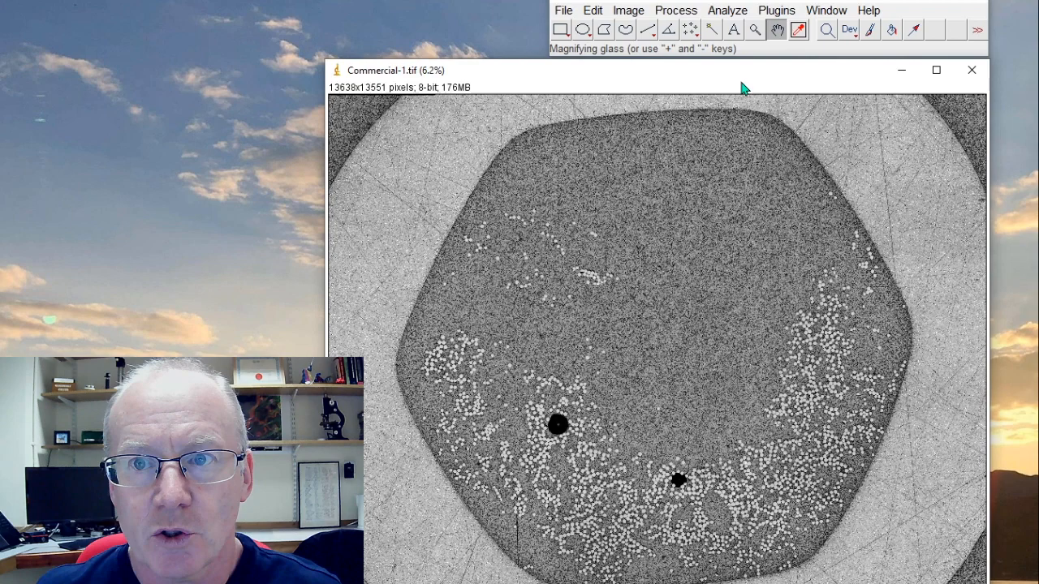
- Magnify the fibre cross-section to about 150% so individual round fibres show clearly
{"action": "left_click", "coordinate": [707, 409]}
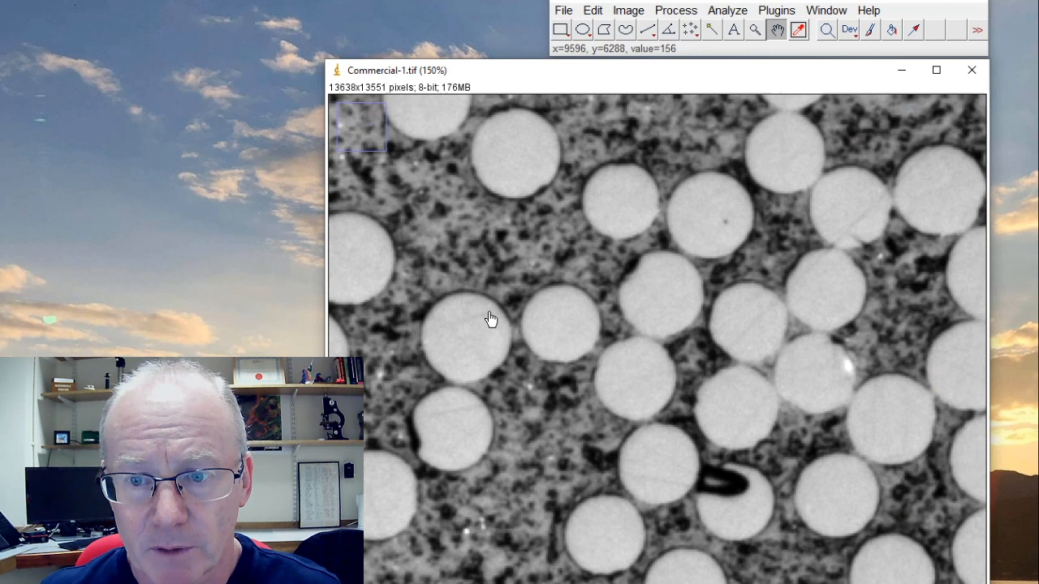
{"action": "left_click", "coordinate": [669, 29]}
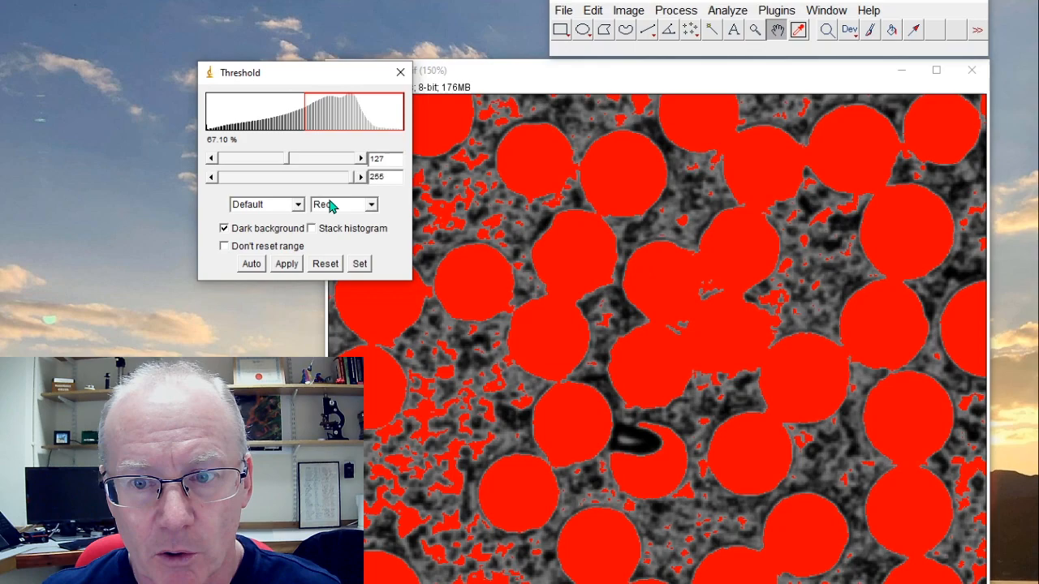
- Threshold at about 156 with Dark background and apply, making fibres solid black discs
{"action": "left_click_drag", "start_coordinate": [260, 159], "coordinate": [317, 159]}
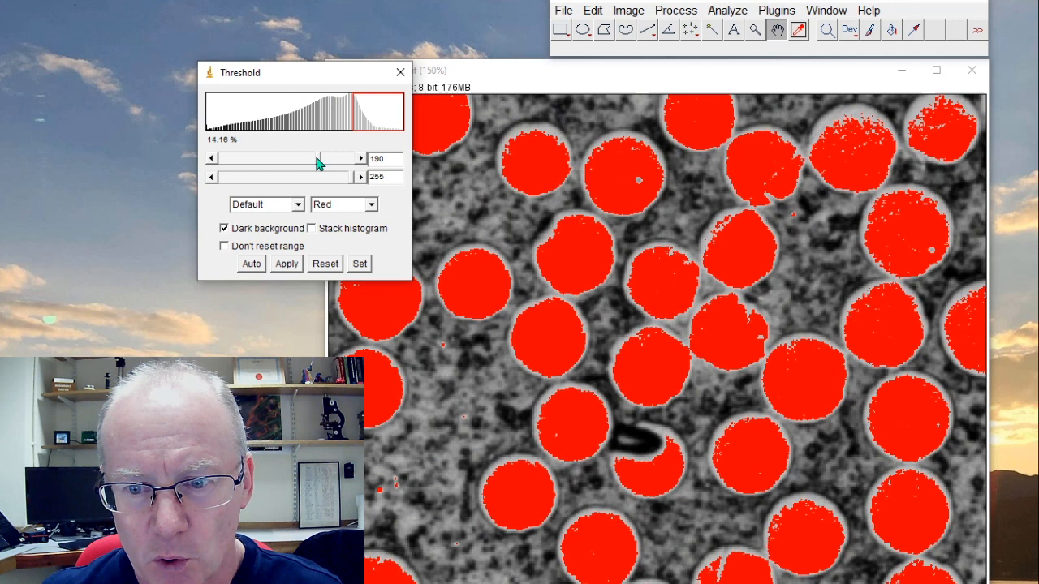
{"action": "left_click_drag", "start_coordinate": [318, 159], "coordinate": [300, 159]}
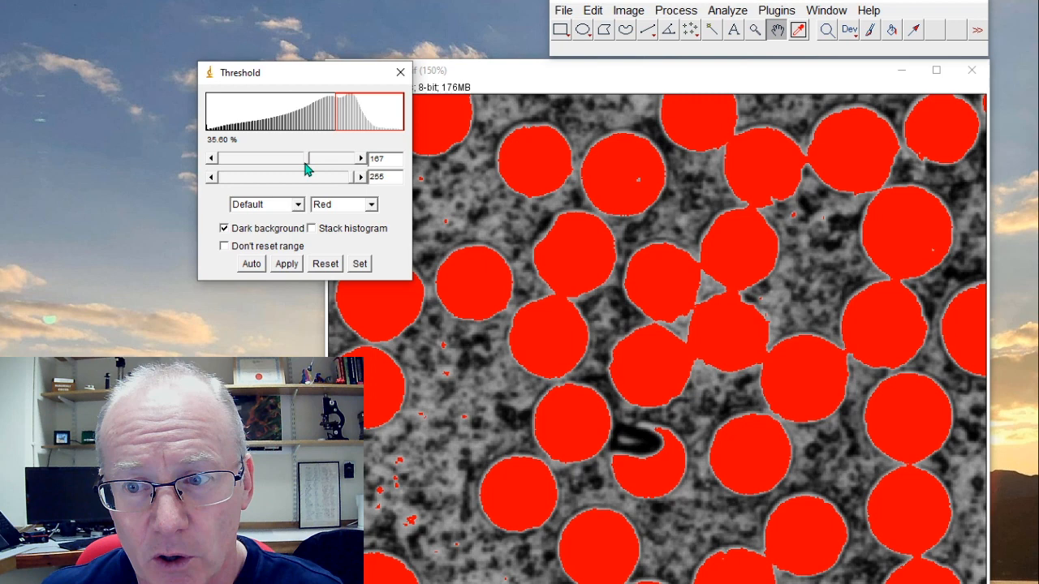
{"action": "left_click_drag", "start_coordinate": [333, 159], "coordinate": [300, 159]}
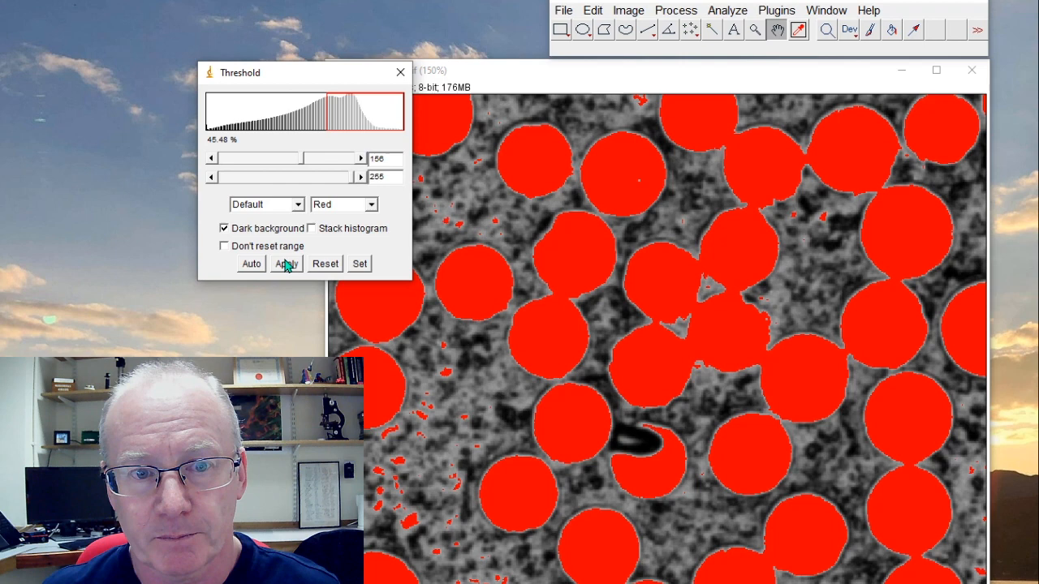
{"action": "left_click", "coordinate": [286, 263]}
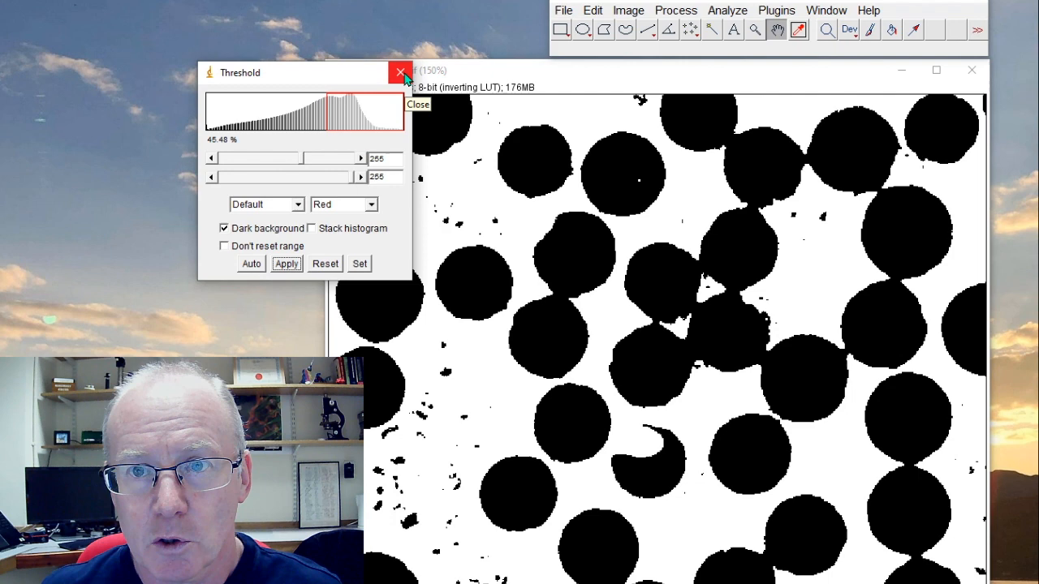
- Dismiss the Threshold dialog, leaving the binary fibre image on screen
{"action": "left_click", "coordinate": [400, 71]}
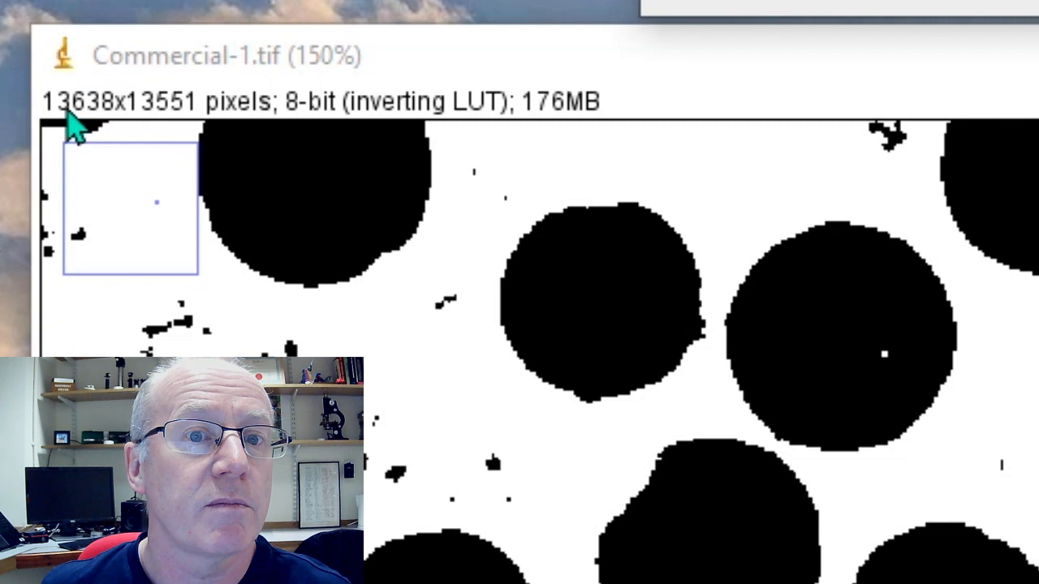
{"action": "mouse_move", "coordinate": [284, 133]}
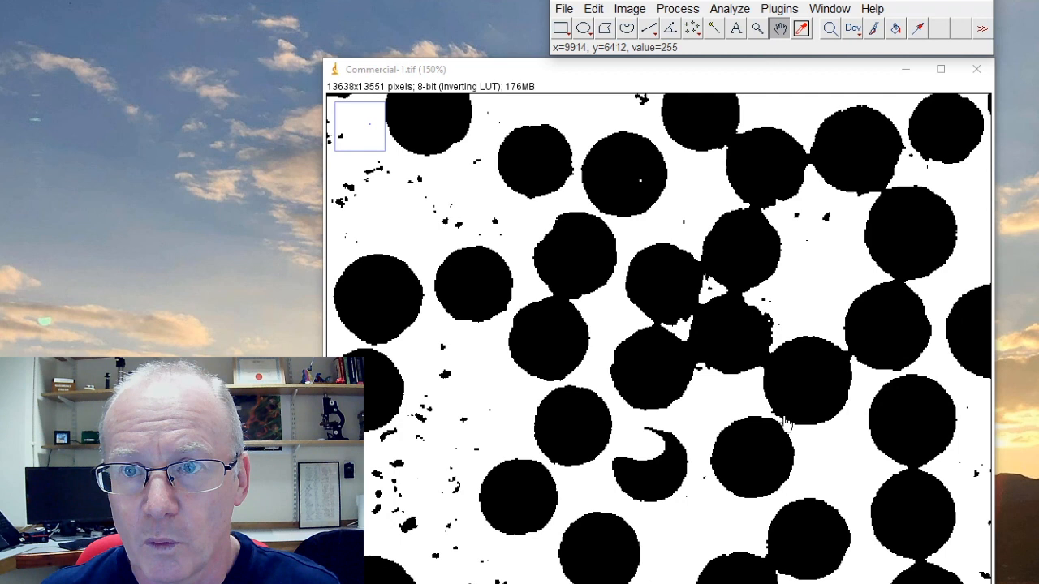
{"action": "mouse_move", "coordinate": [380, 172]}
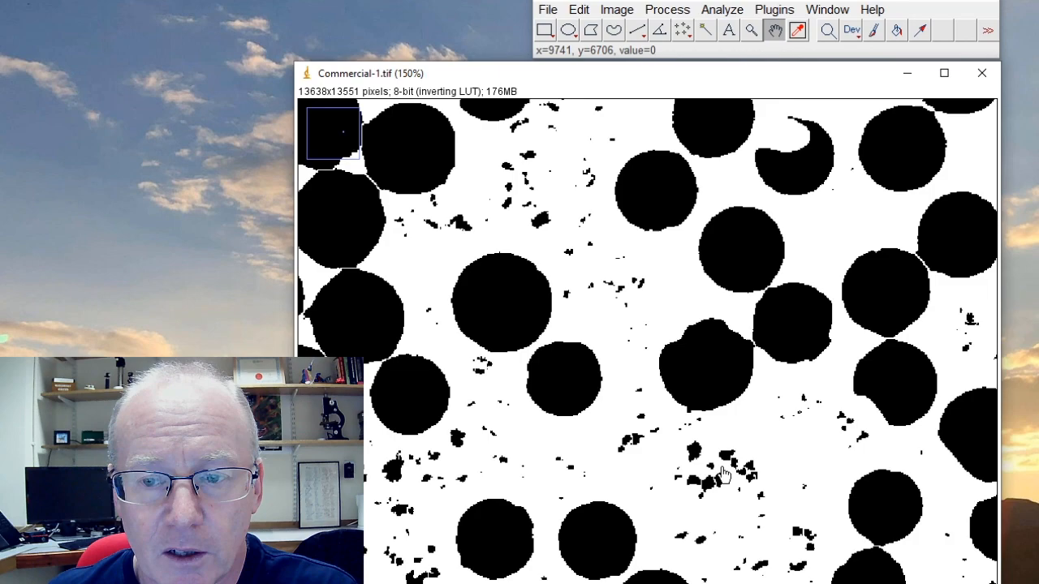
- Re-threshold the panned fibre image and bring up the Analyze Particles settings
{"action": "left_click_drag", "start_coordinate": [723, 474], "coordinate": [822, 426]}
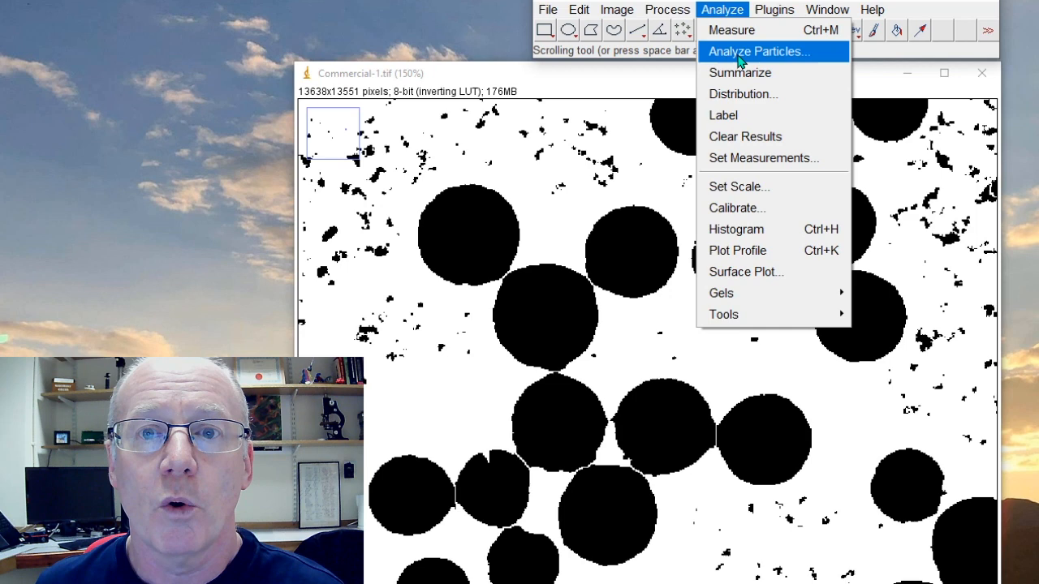
{"action": "left_click", "coordinate": [617, 10]}
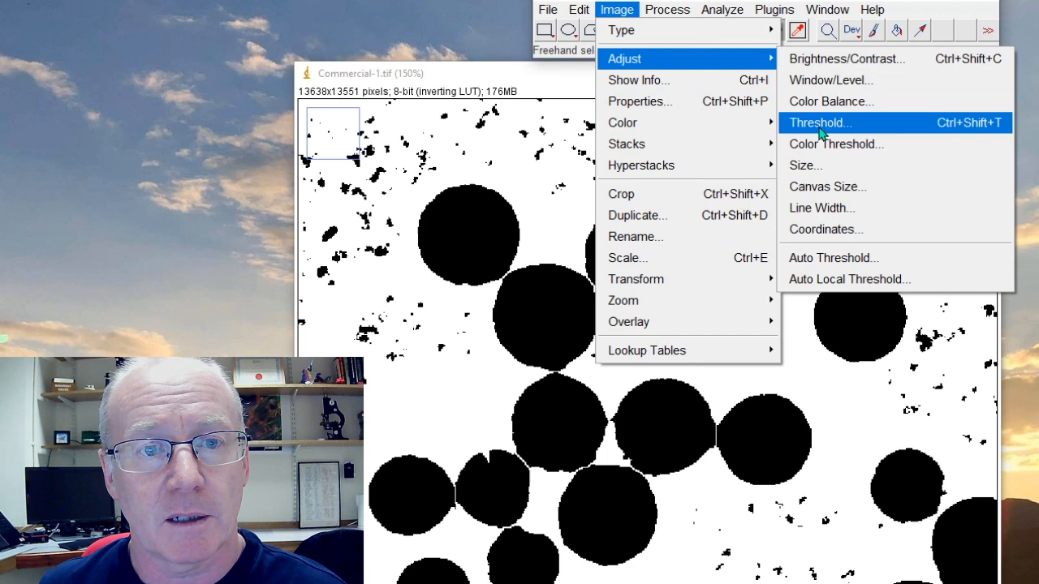
{"action": "left_click", "coordinate": [818, 124]}
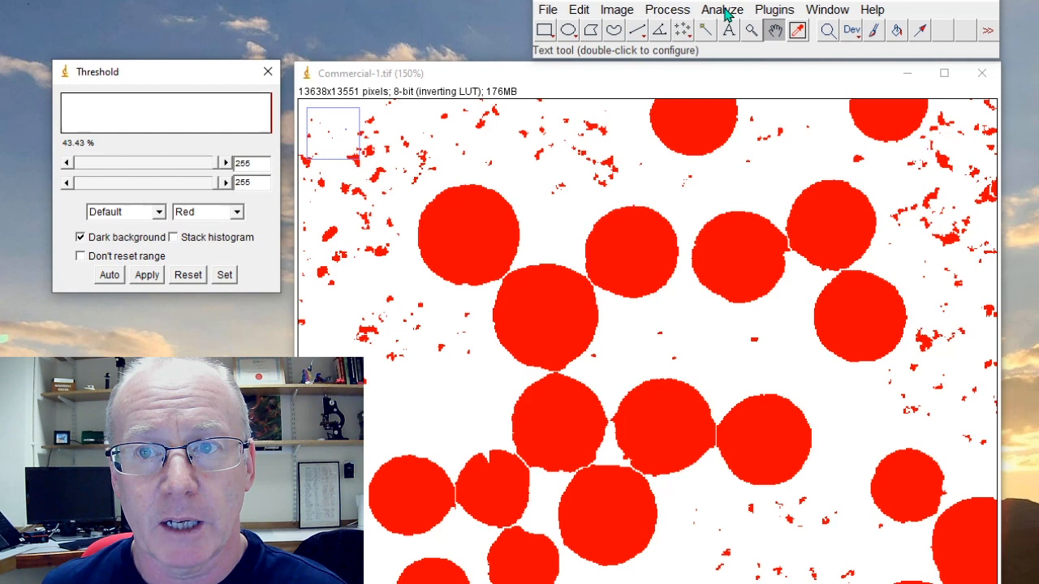
{"action": "left_click", "coordinate": [721, 10]}
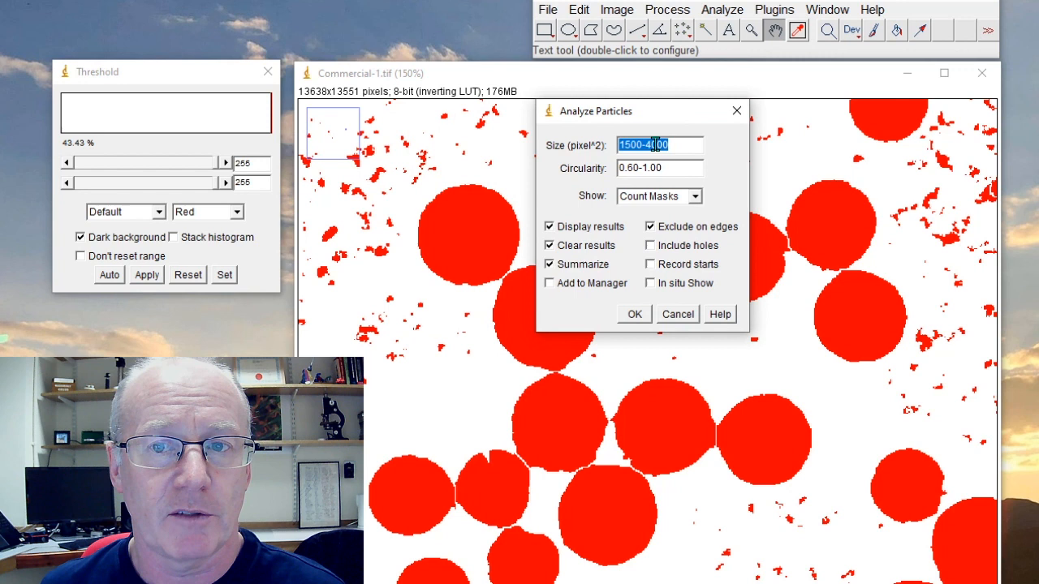
- Run particle analysis with size 1500–4000 px² and circularity 0.60–1.00 for numbered outlines and results
{"action": "type", "text": "0"}
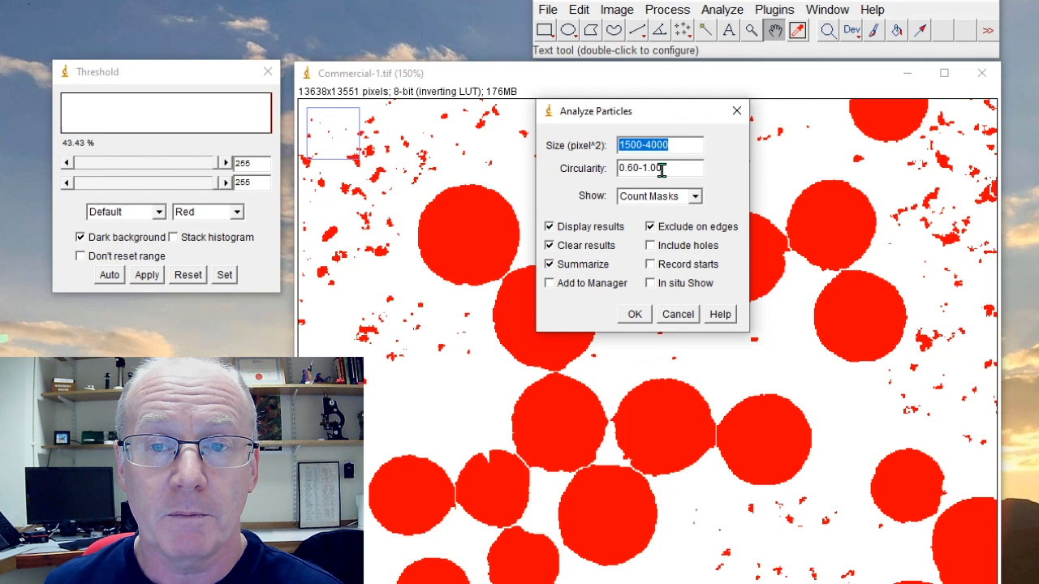
{"action": "left_click", "coordinate": [691, 194]}
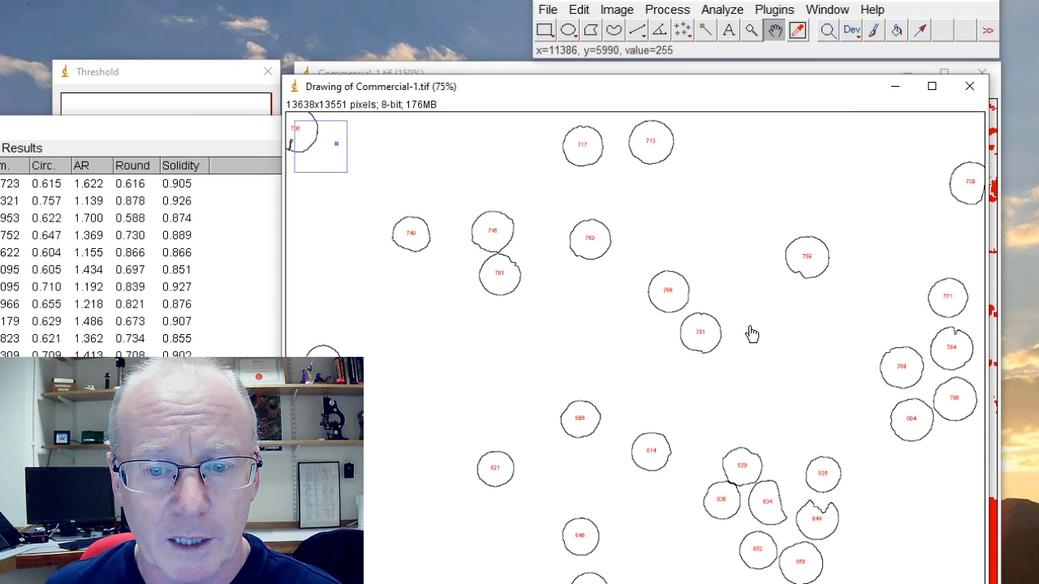
{"action": "scroll", "scroll_direction": "down", "scroll_amount": 3}
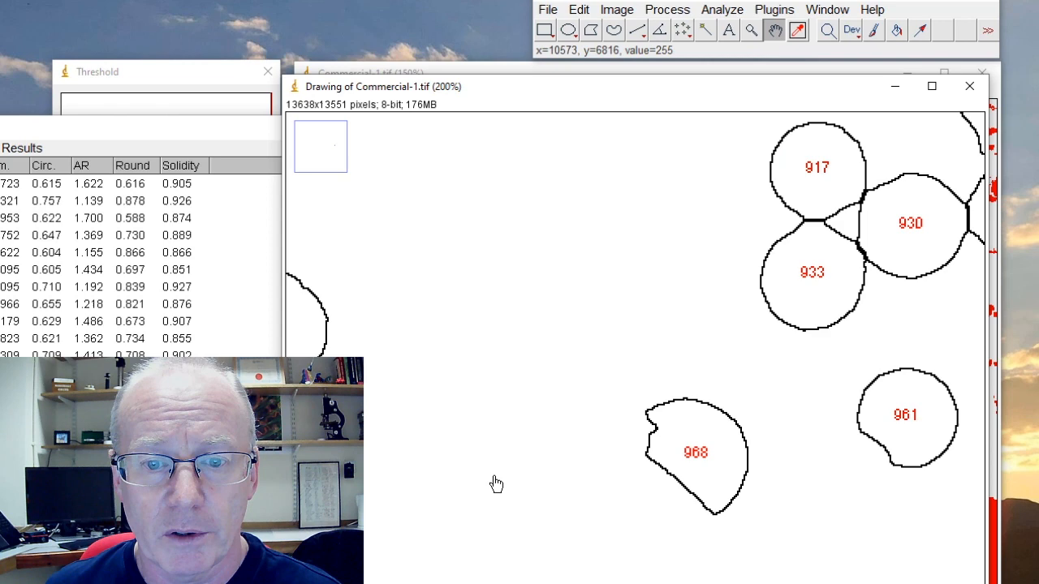
{"action": "left_click", "coordinate": [721, 9]}
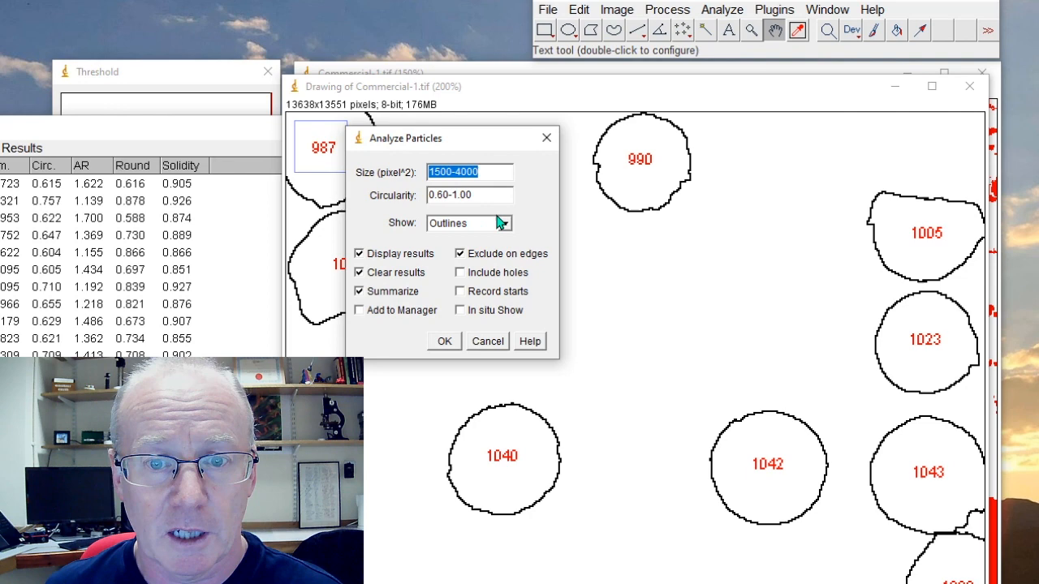
{"action": "left_click", "coordinate": [445, 341]}
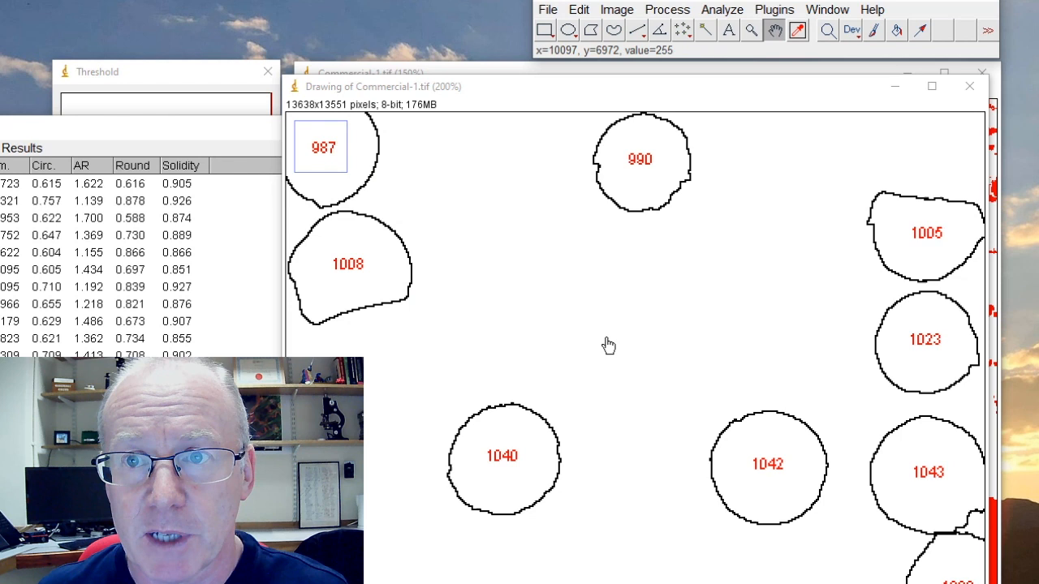